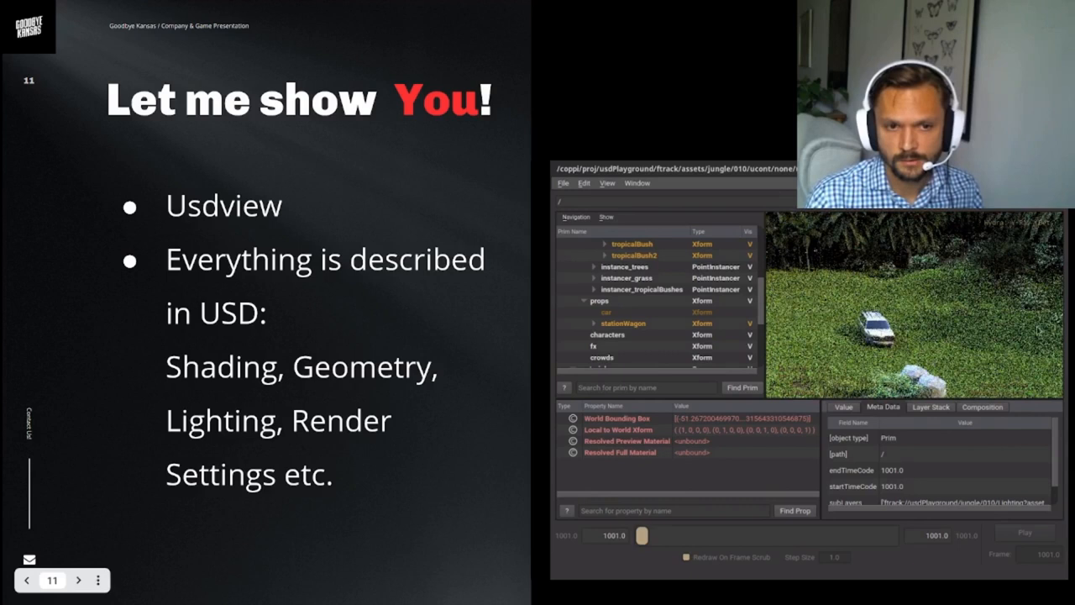
Add a Collection LOP after Explore Variants with primitives /explorevariants/trees/*
{"action": "left_click", "coordinate": [756, 323]}
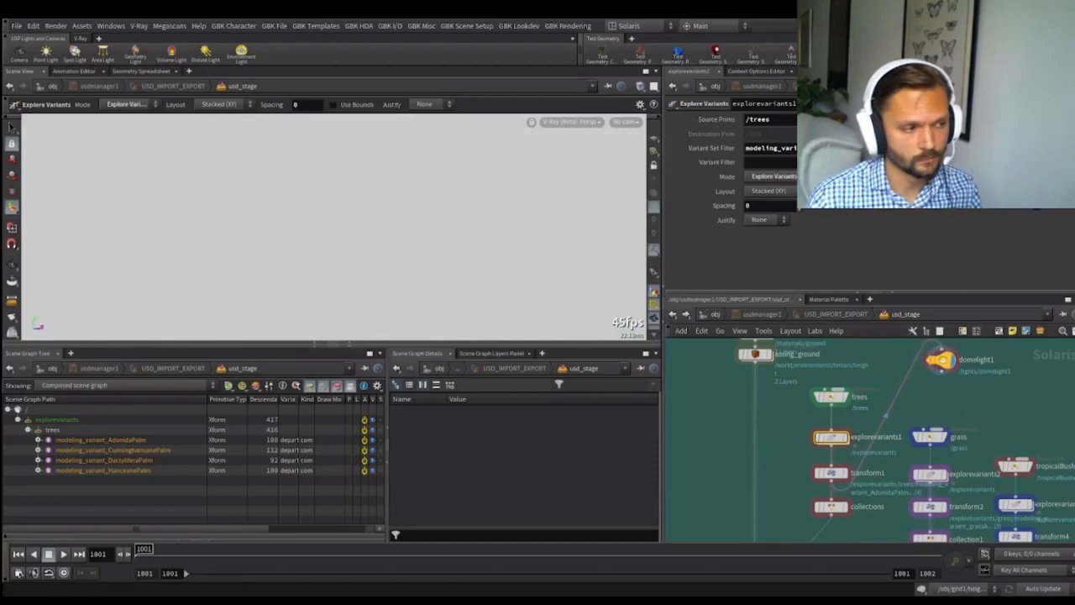
{"action": "left_click", "coordinate": [336, 104]}
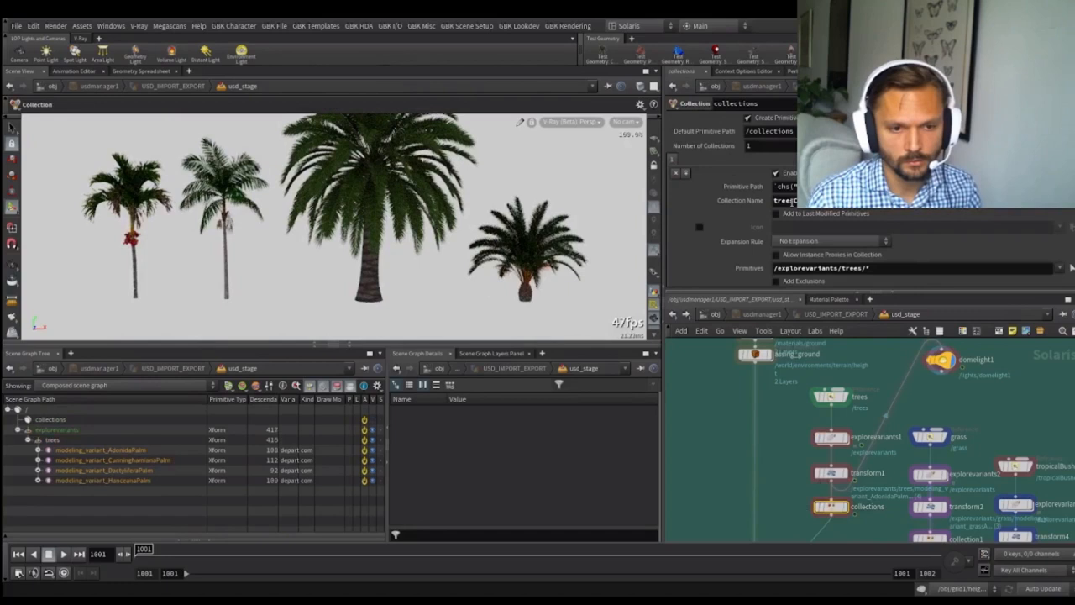
{"action": "left_click", "coordinate": [776, 436]}
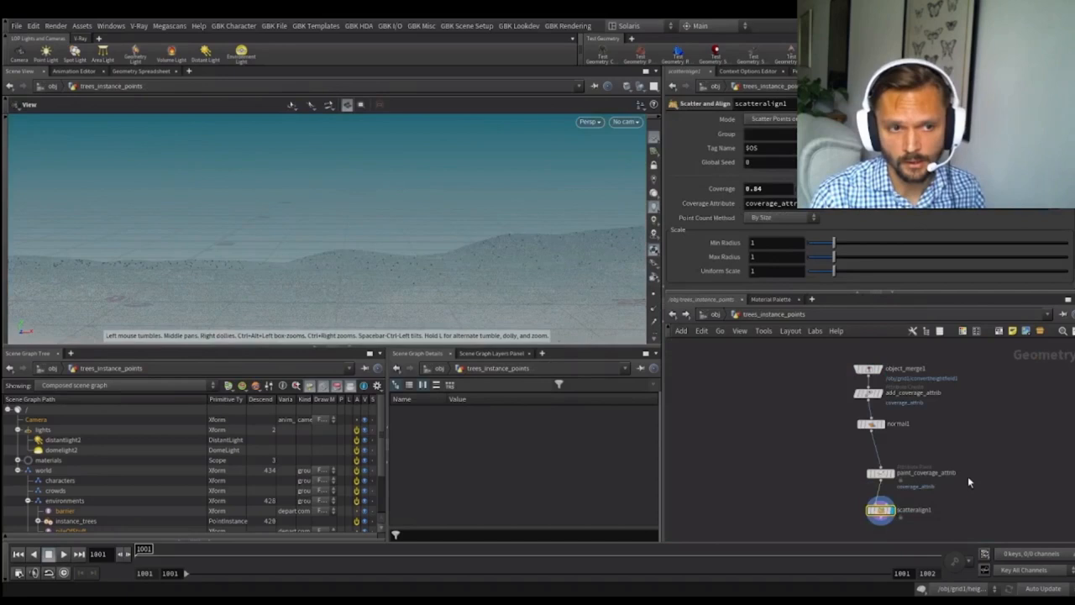
Select the Scatter and Align node inside the trees_instance_points network
{"action": "left_click", "coordinate": [874, 474]}
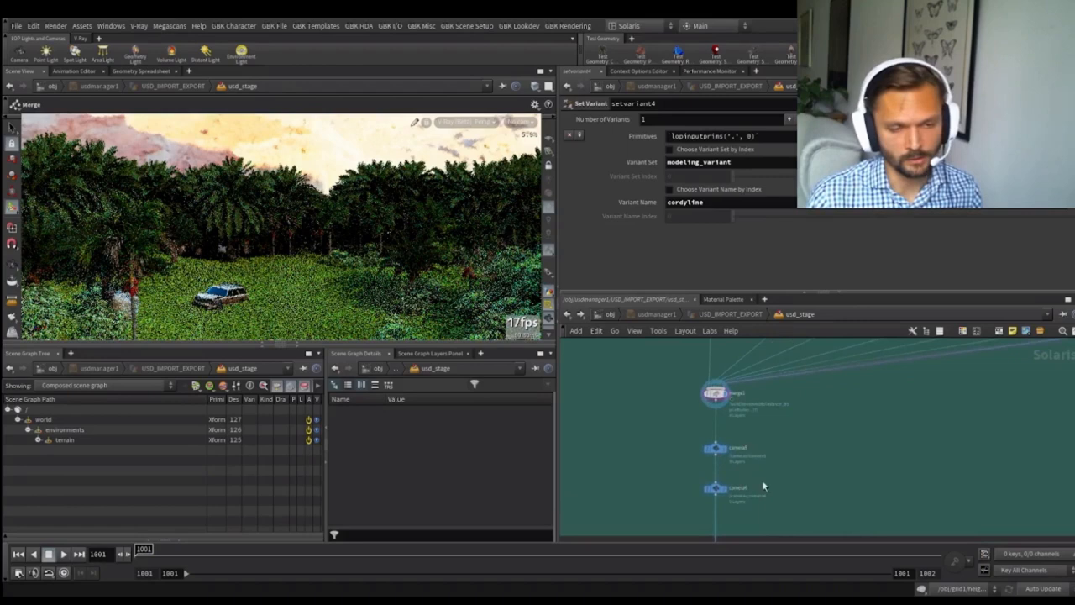
View the stage so the Set Variant's modeling_variant shows the full jungle with the car
{"action": "left_click", "coordinate": [510, 120]}
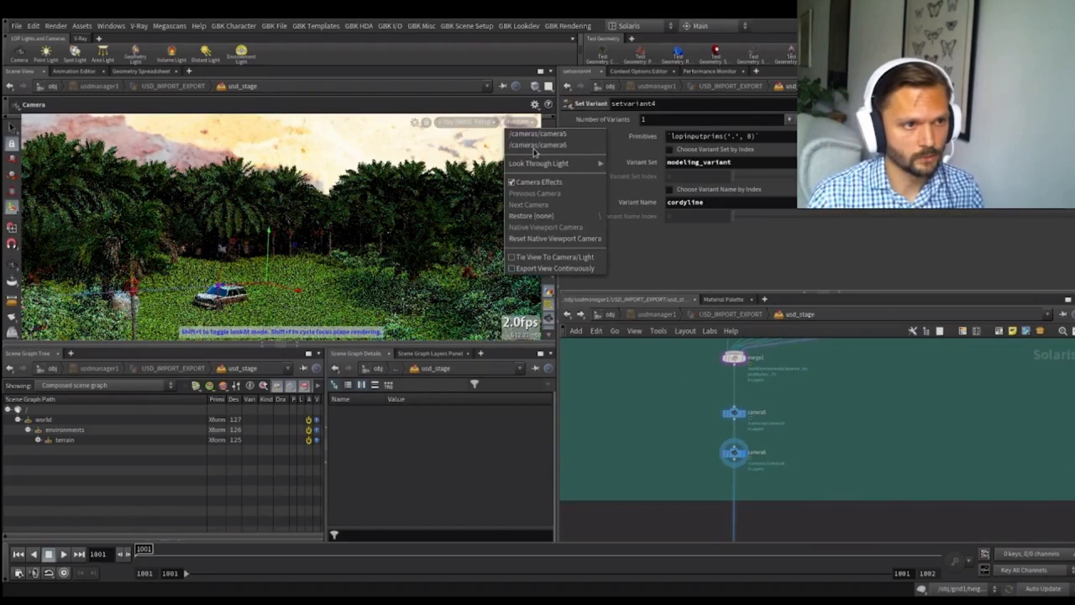
Look through camera1 from the viewport camera menu
{"action": "left_click", "coordinate": [544, 145]}
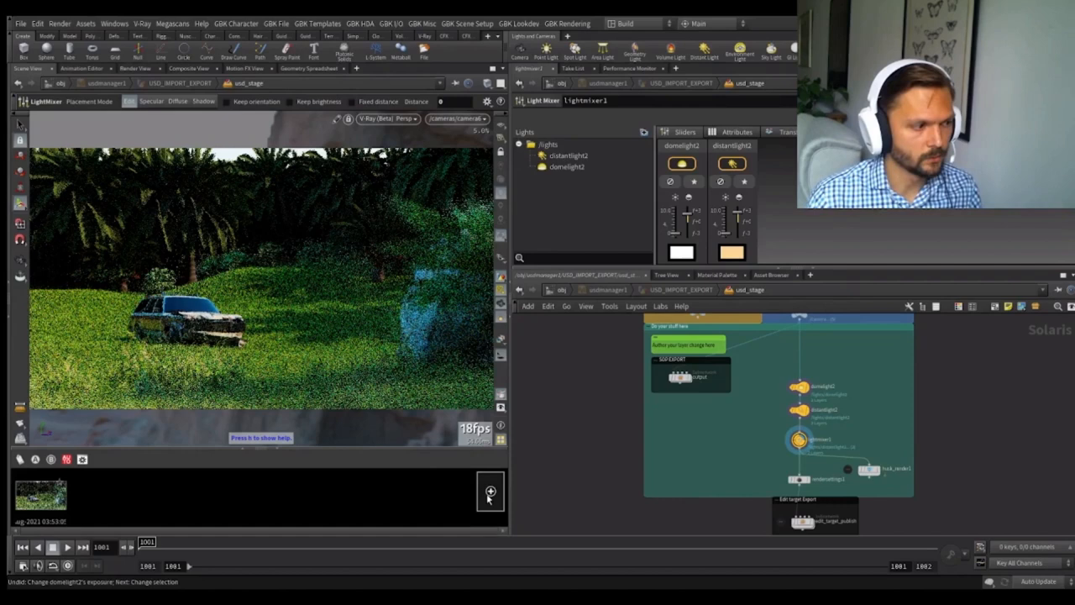
Keep a snapshot of the current render in the render gallery
{"action": "left_click", "coordinate": [488, 490]}
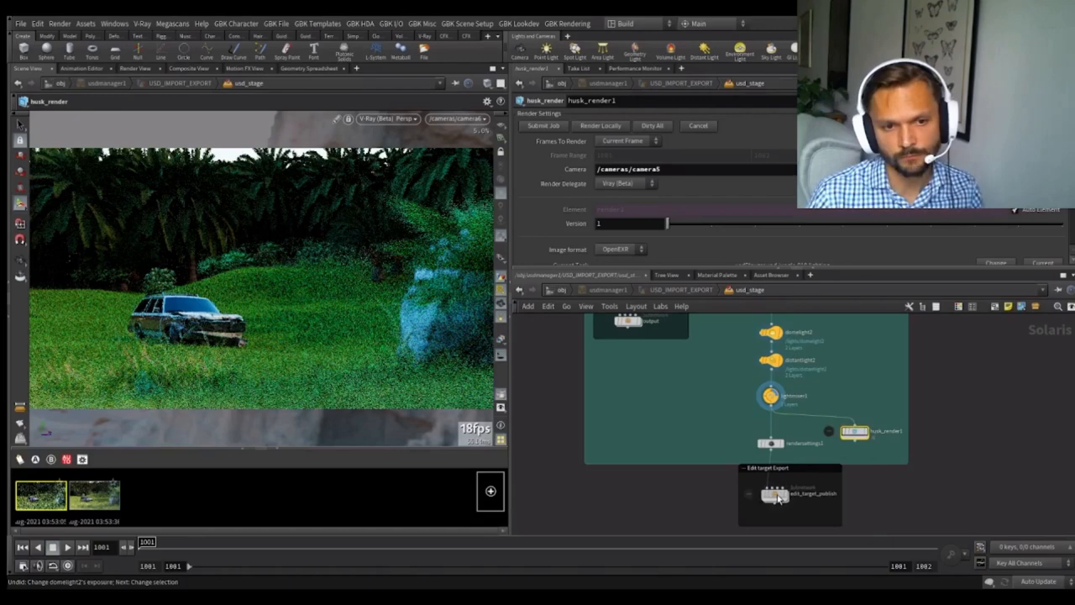
Bring up the edit_target_publish node's Publish settings
{"action": "left_click", "coordinate": [776, 495]}
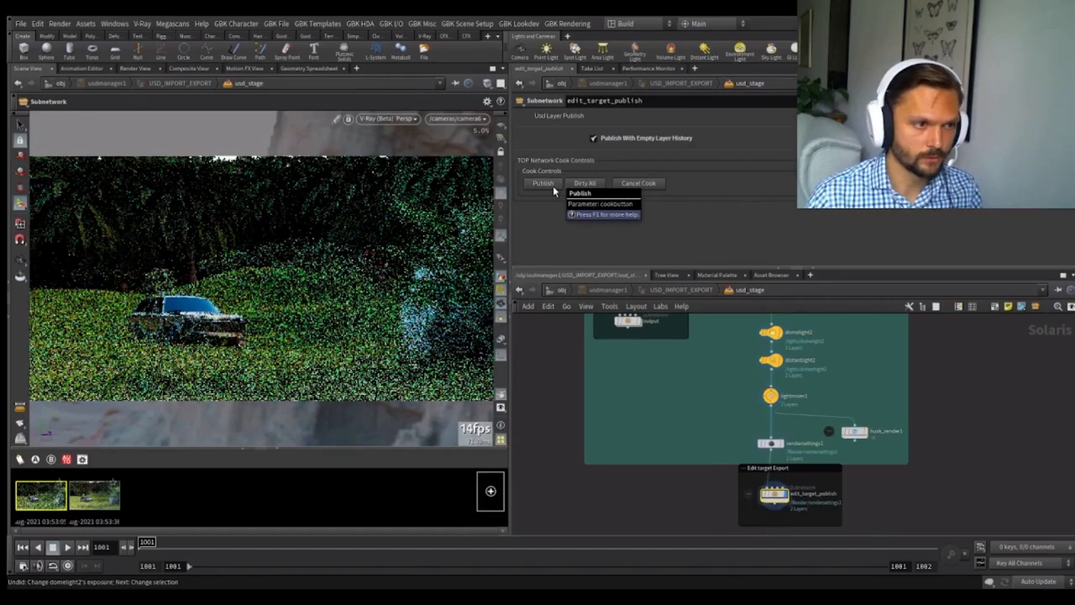